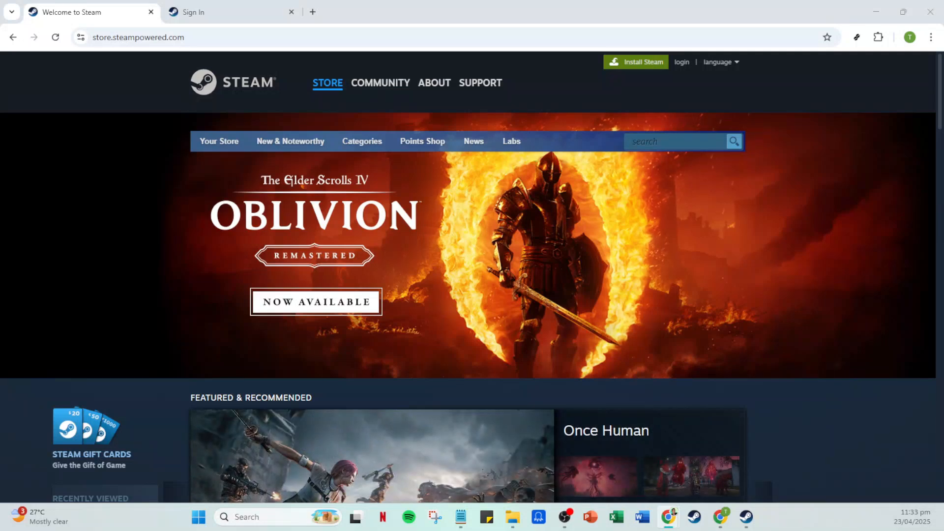
mouse_move(823, 447)
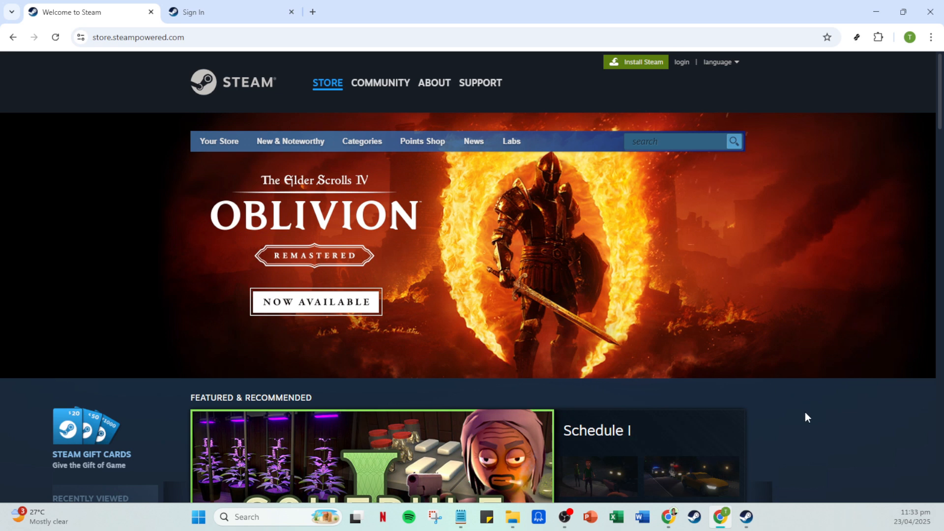
mouse_move(735, 117)
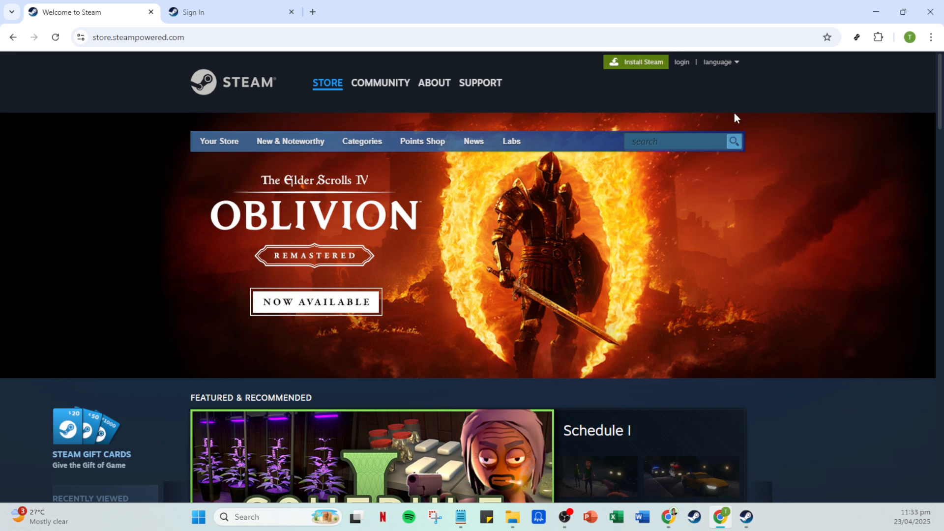
mouse_move(681, 62)
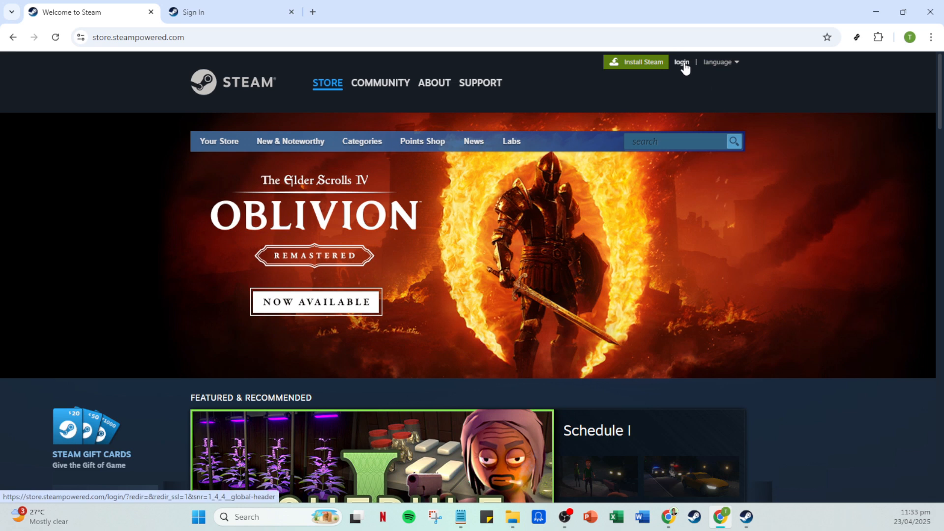
Go to the Steam sign-in page from the store header's login link
left_click(682, 62)
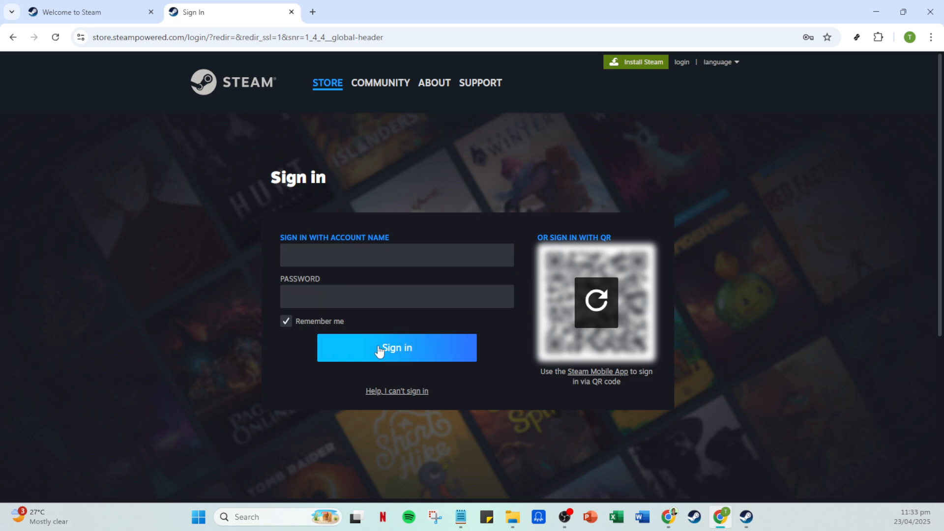
mouse_move(796, 527)
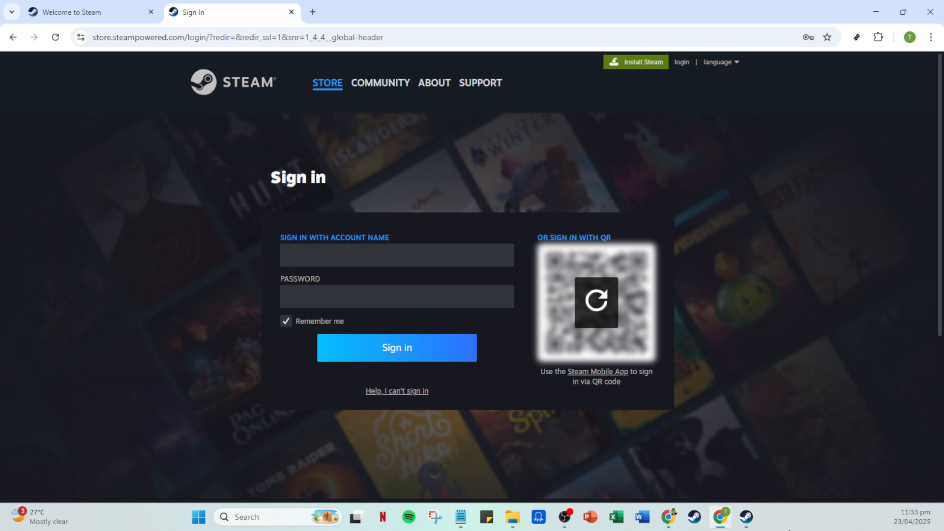
mouse_move(746, 517)
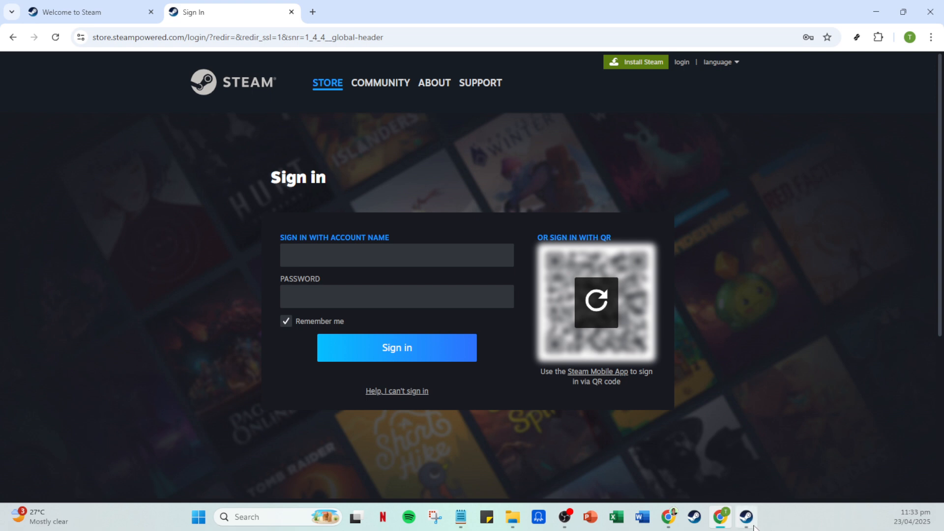
Bring up the signed-in Steam desktop client and expand the account-name dropdown
left_click(746, 517)
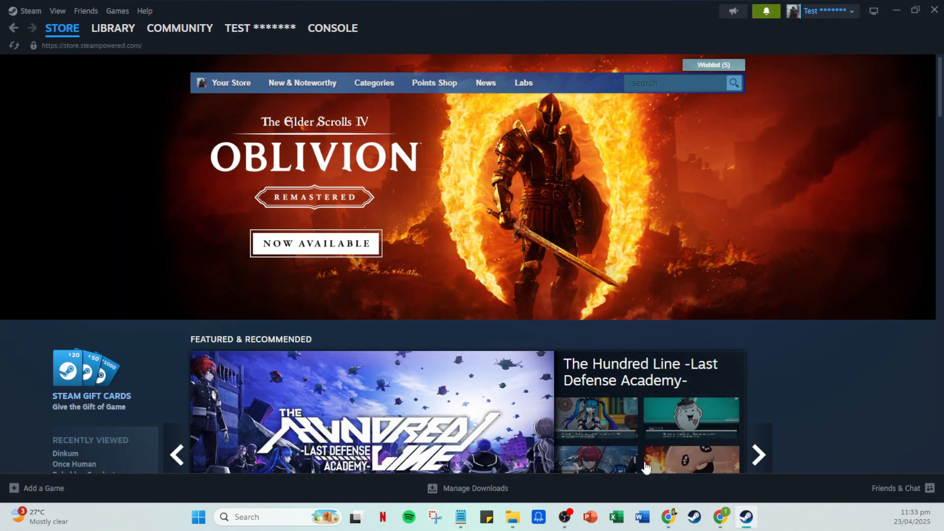
mouse_move(410, 100)
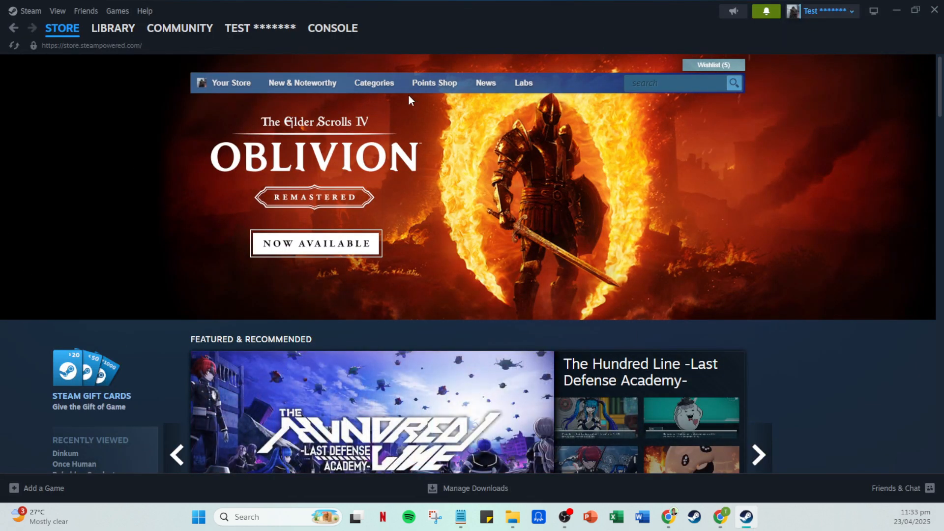
mouse_move(673, 56)
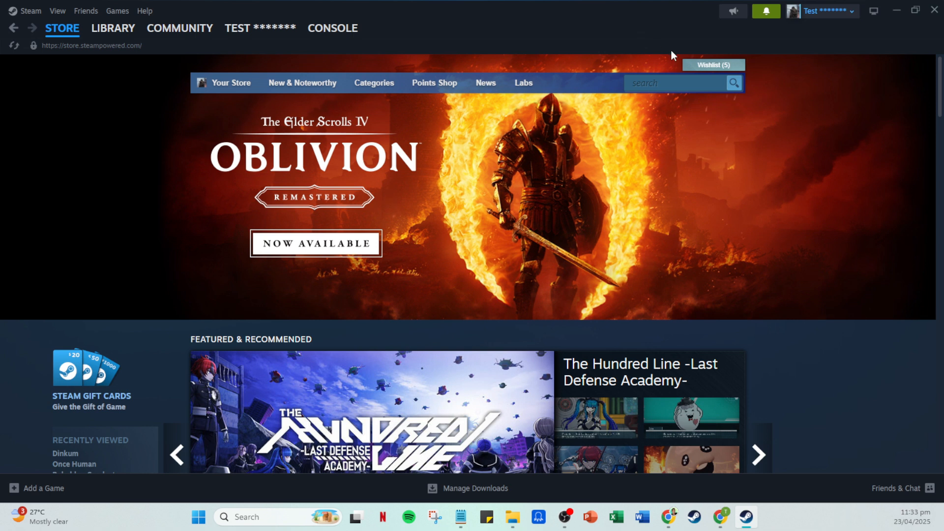
mouse_move(827, 41)
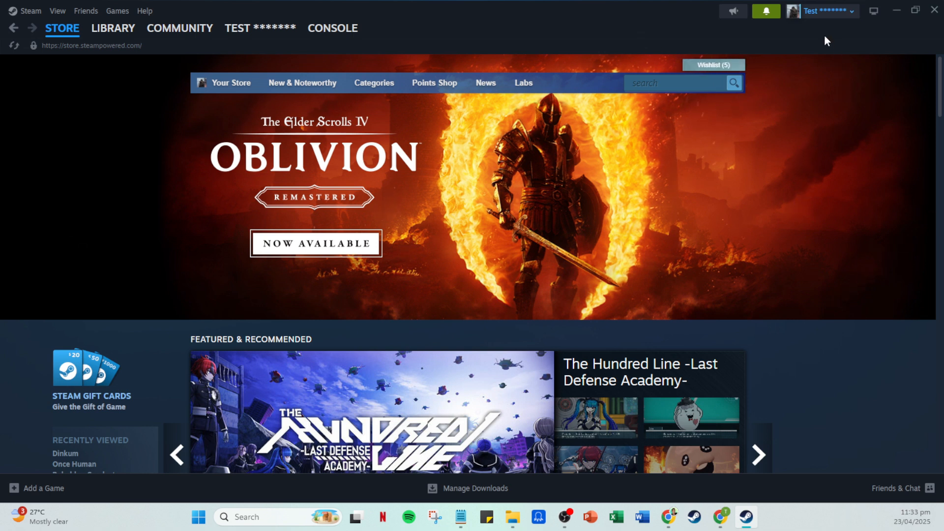
left_click(822, 11)
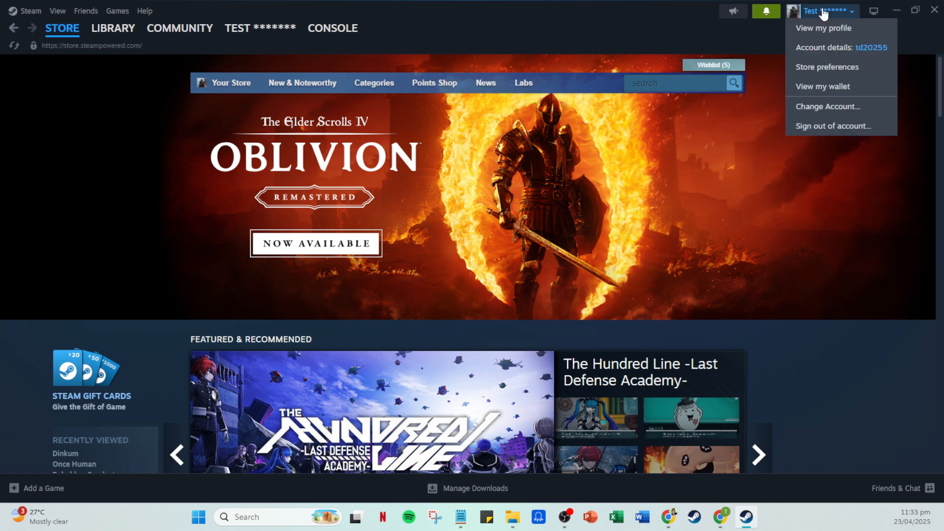
mouse_move(824, 27)
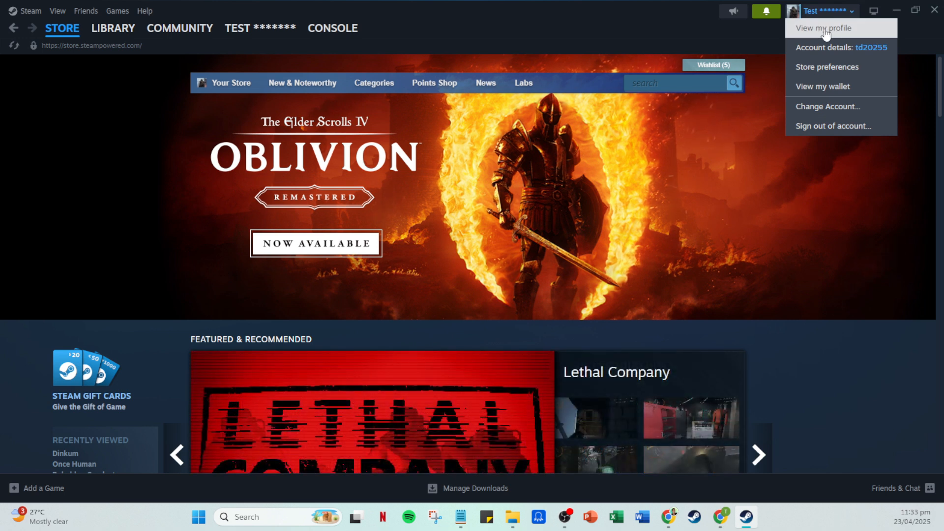
Choose 'View my profile' to see the level 0 profile with Counter-Strike 2 activity
left_click(819, 28)
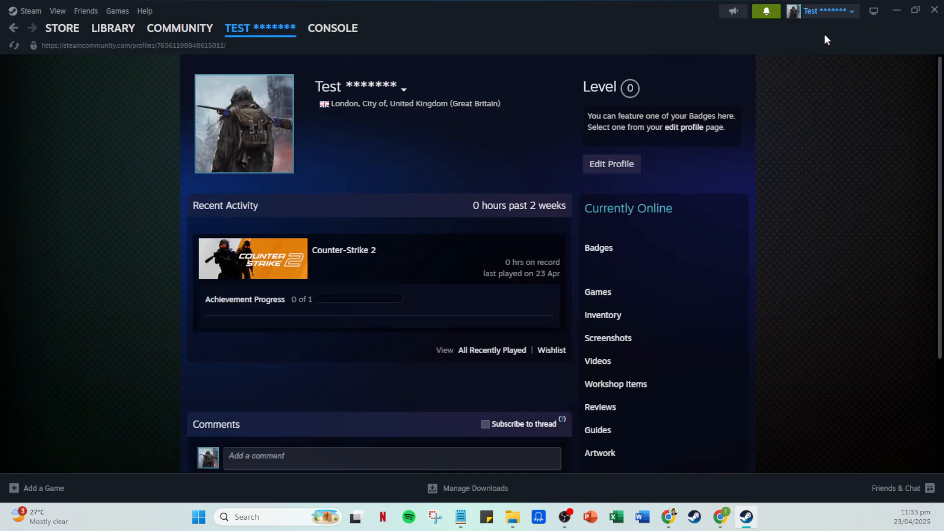
mouse_move(621, 163)
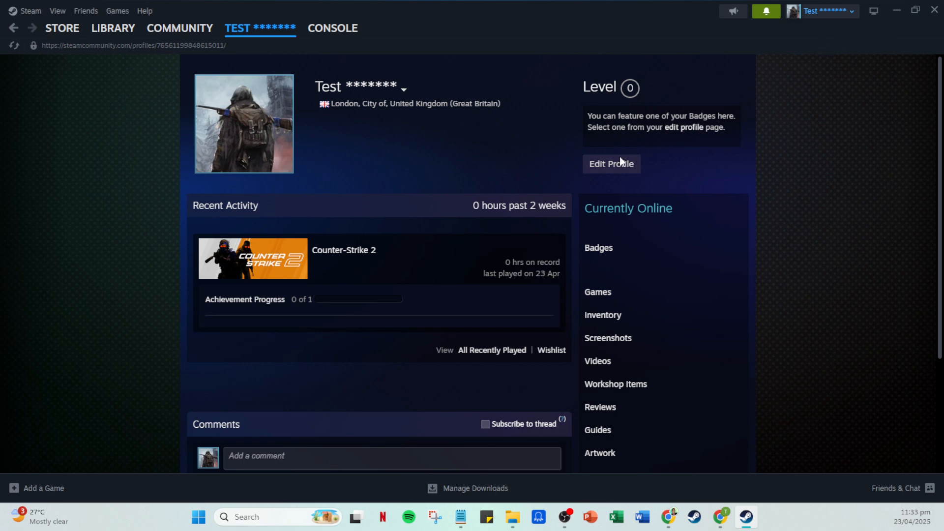
mouse_move(456, 241)
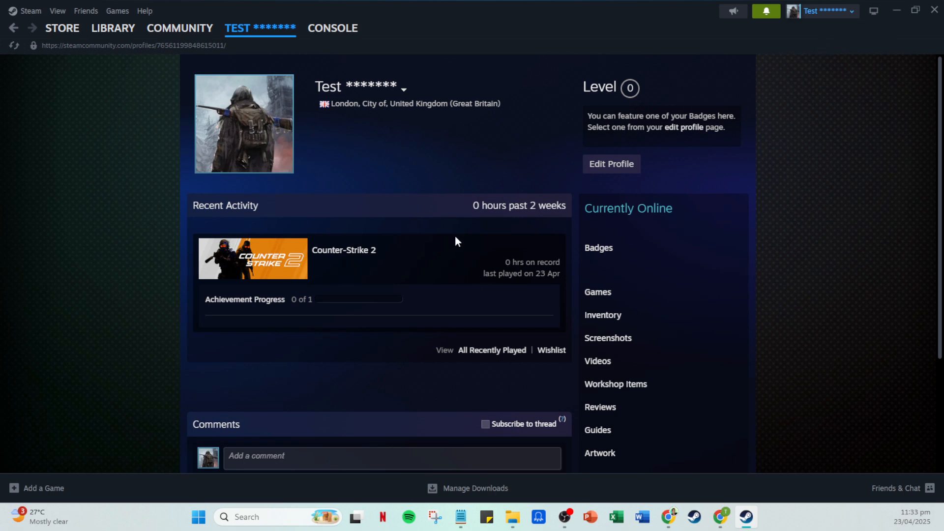
mouse_move(611, 164)
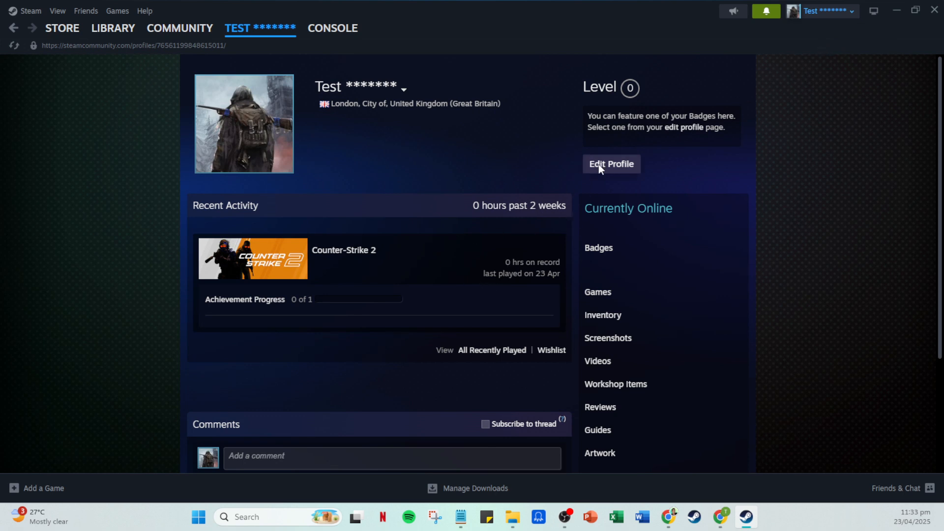
Enter Edit Profile and review the General name, London location, summary and preferences
left_click(611, 163)
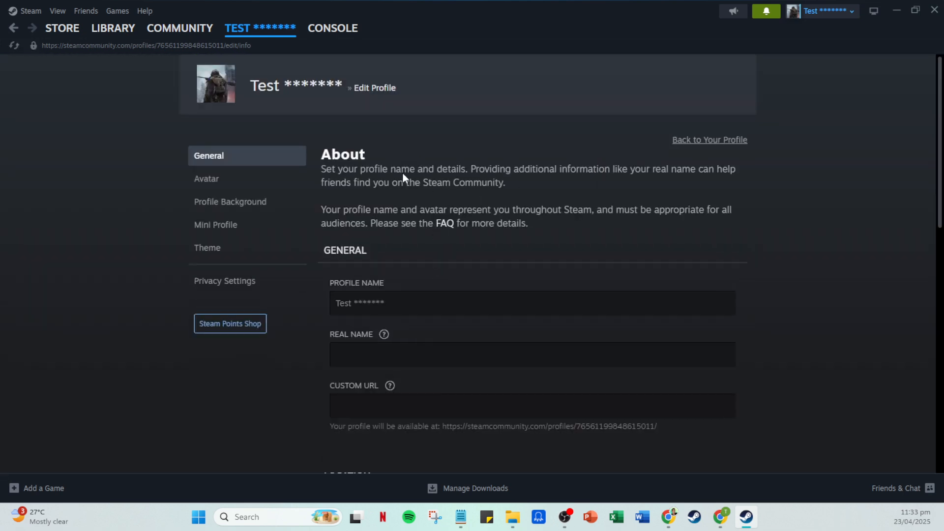
scroll("down", 3)
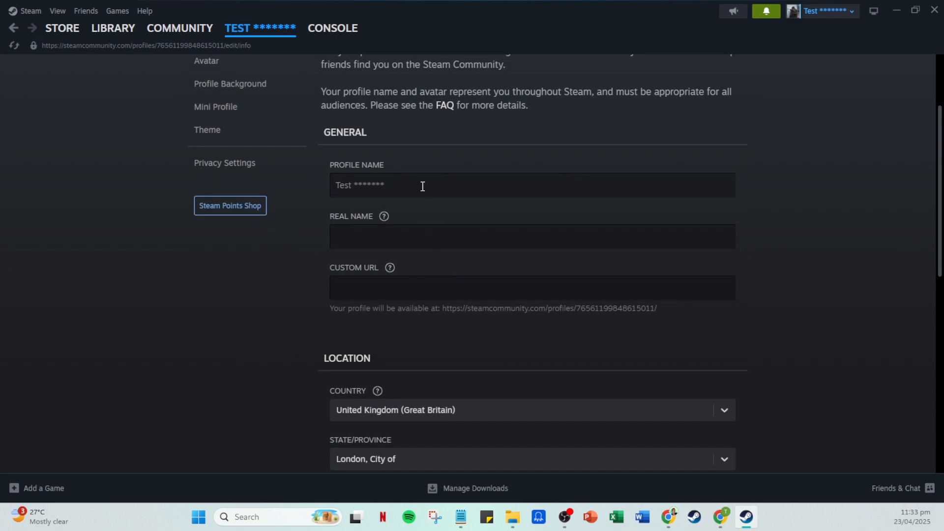
scroll("down", 3)
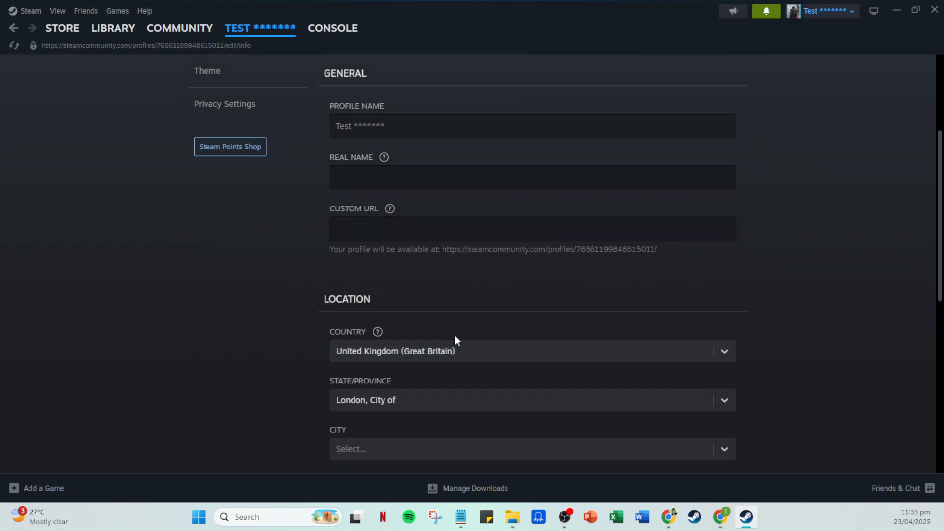
scroll("down", 3)
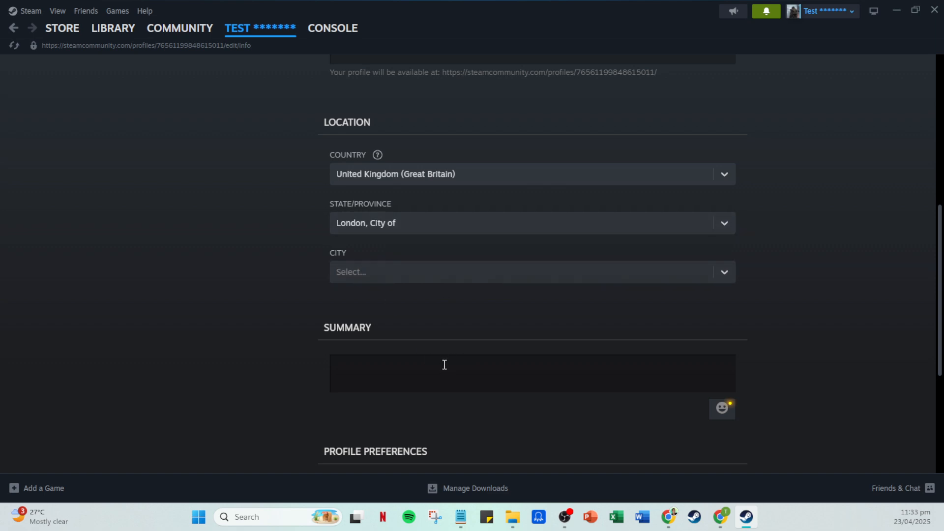
scroll("down", 3)
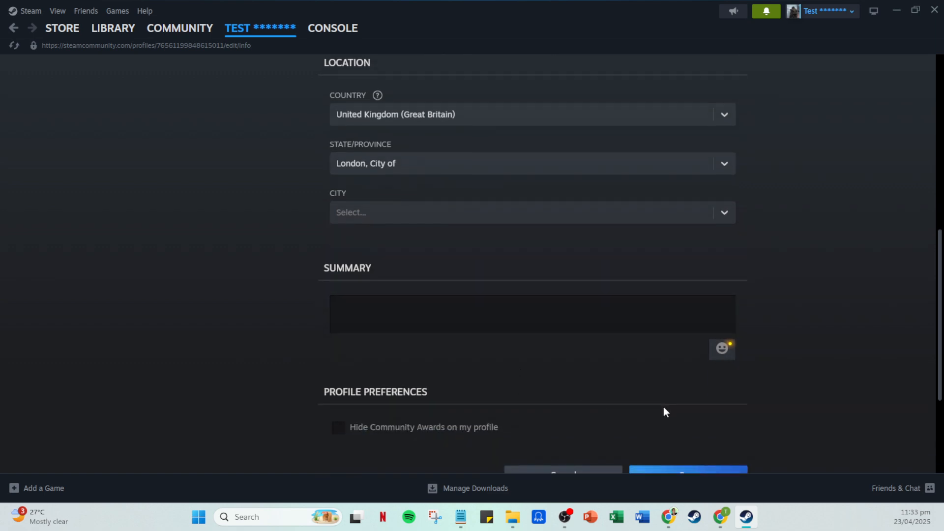
scroll("down", 3)
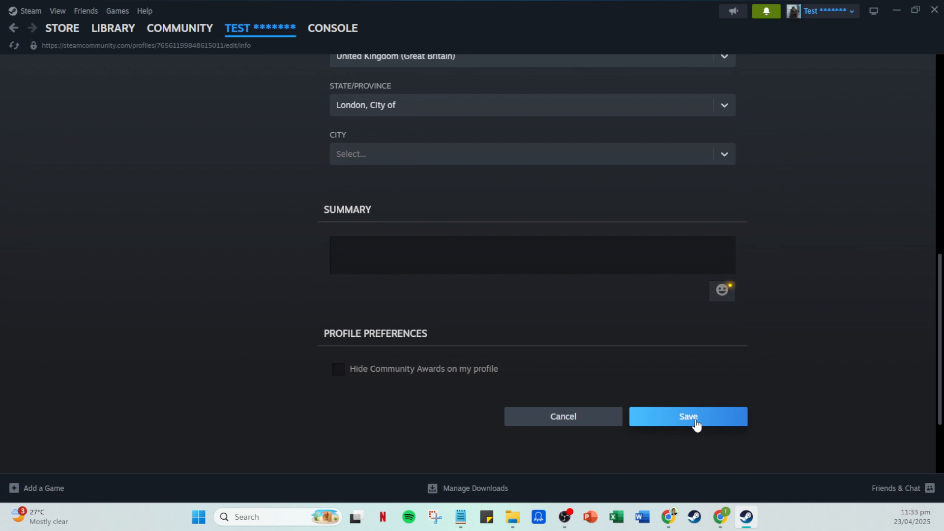
mouse_move(329, 360)
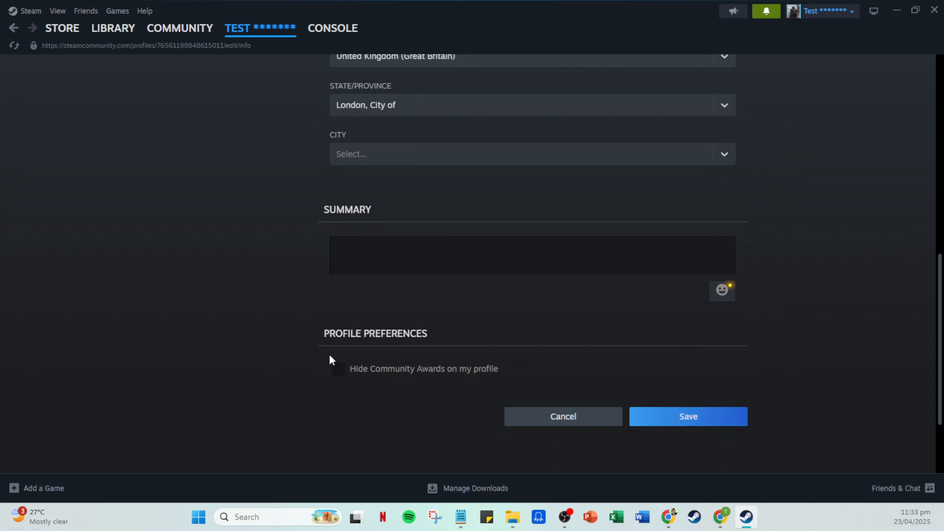
scroll("up", 3)
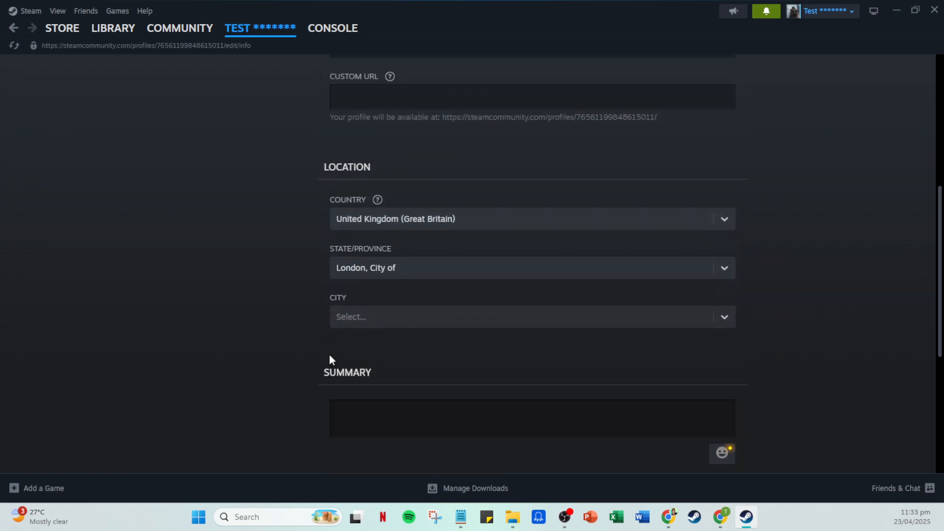
scroll("up", 3)
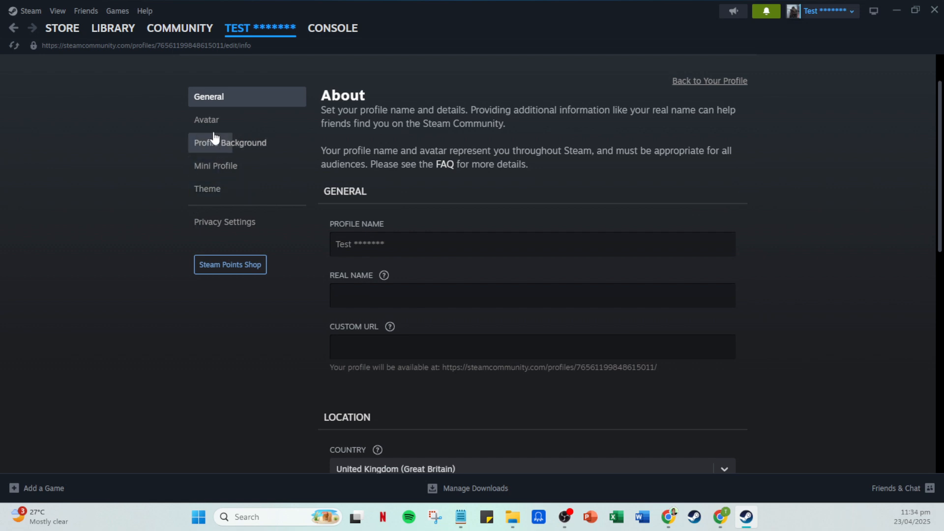
Pick the SAMPLE ONLY image under Your Avatars and save it as the avatar
left_click(207, 119)
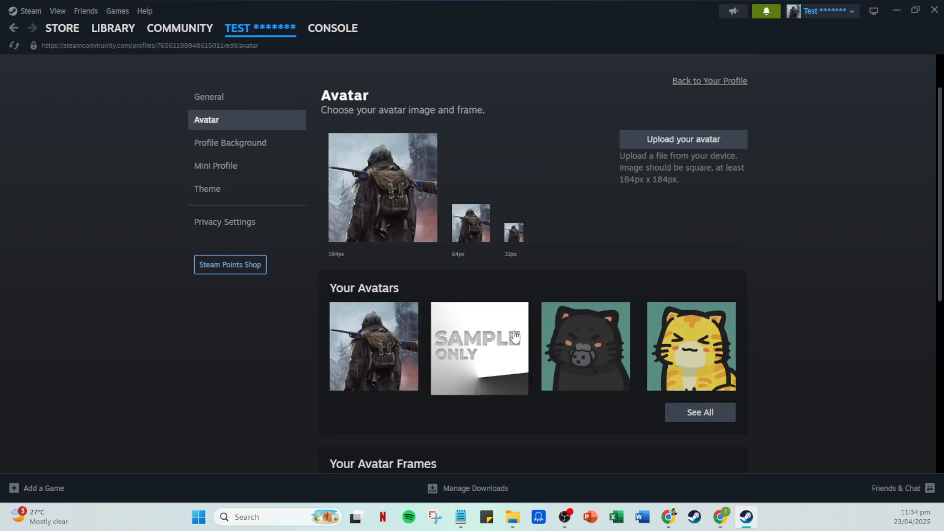
scroll("down", 3)
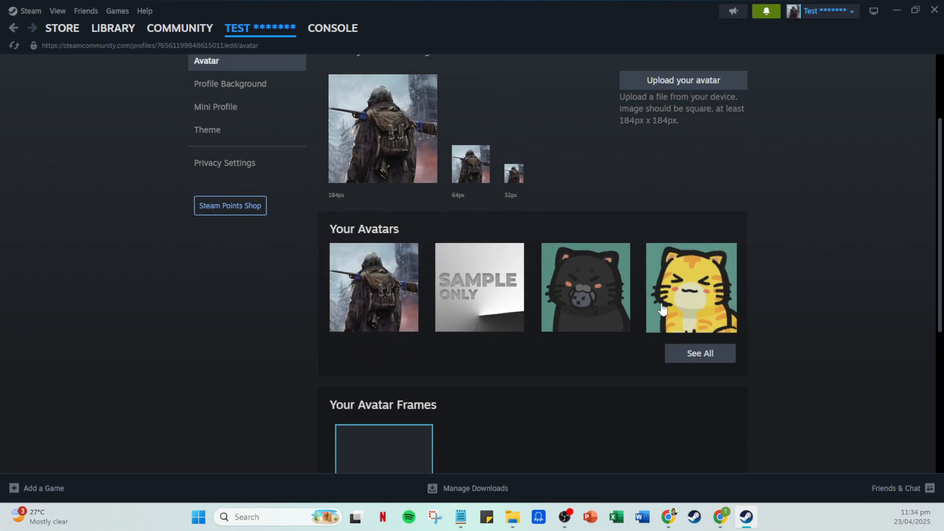
left_click(479, 287)
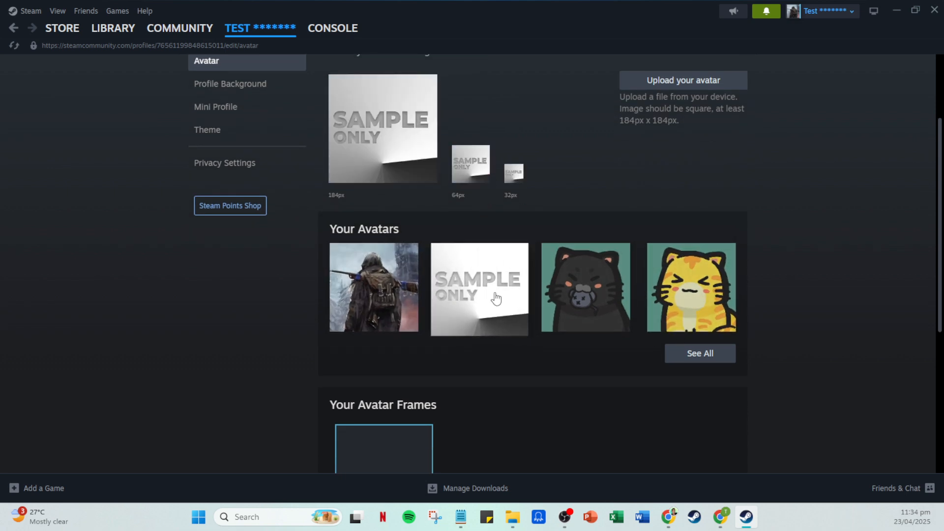
scroll("down", 3)
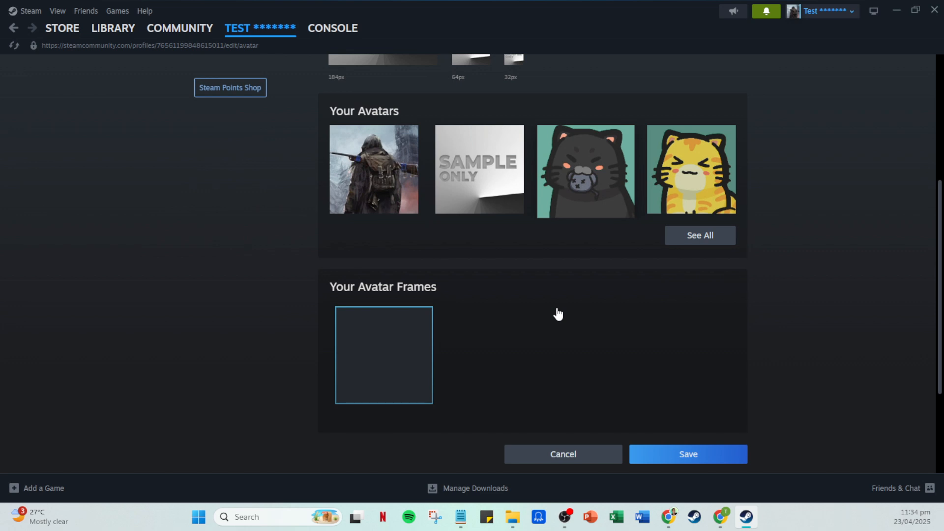
scroll("down", 3)
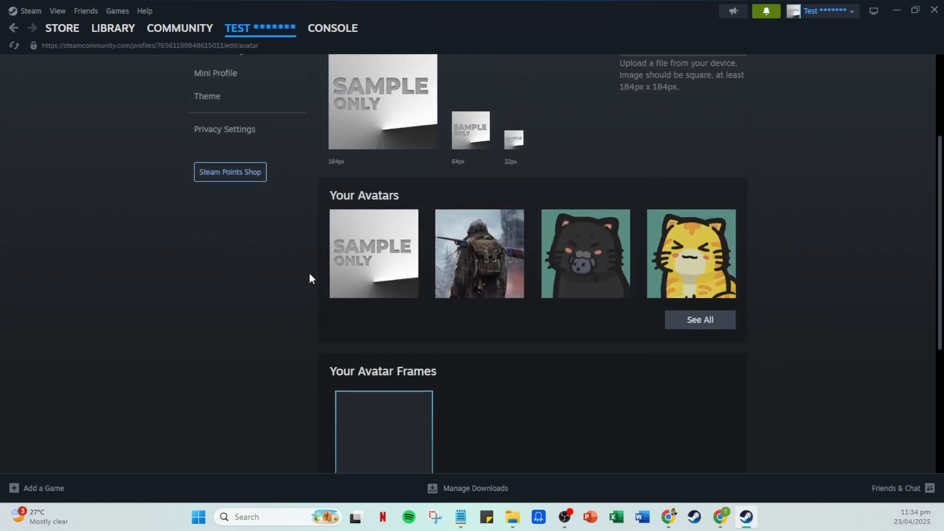
scroll("up", 3)
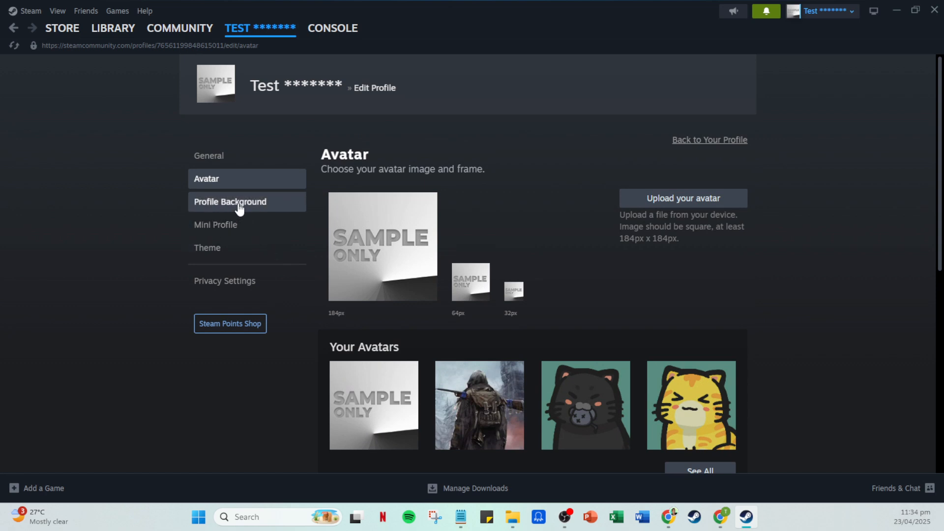
Browse the Profile Background options, where only Default is available
left_click(230, 202)
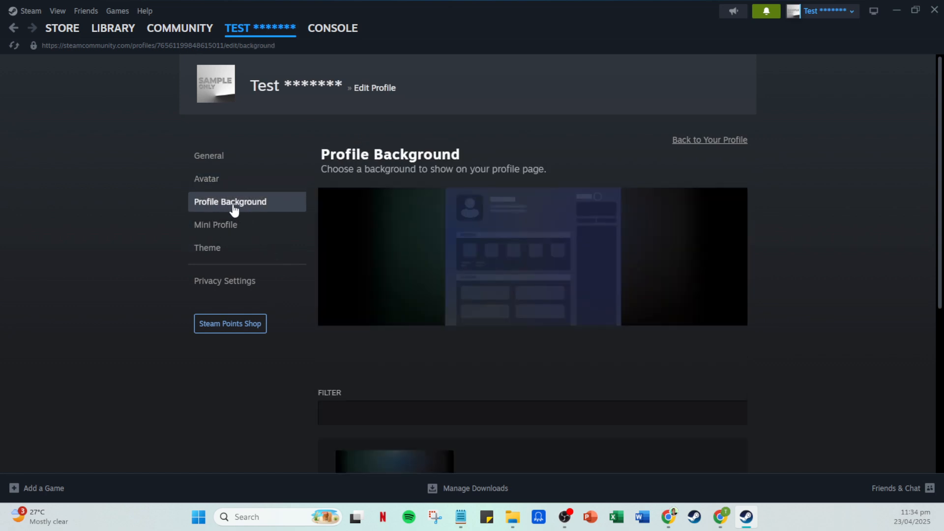
mouse_move(398, 250)
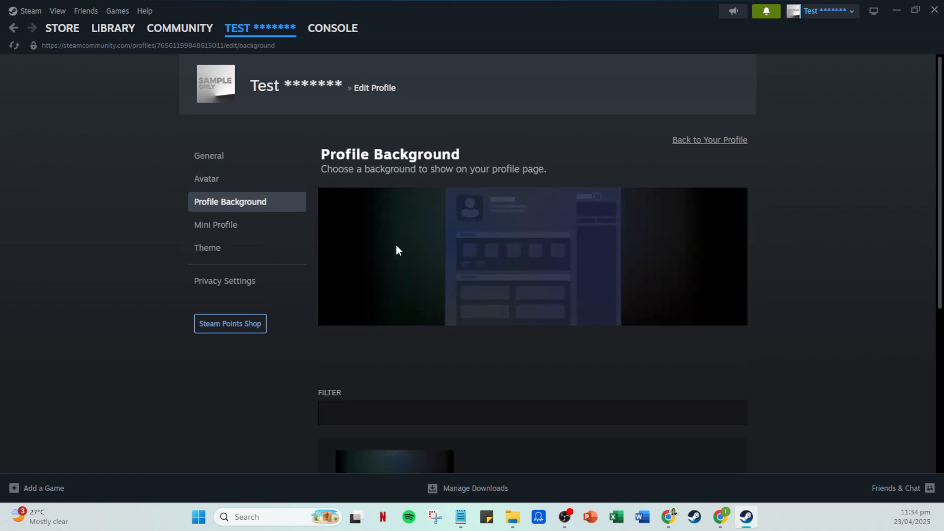
mouse_move(630, 351)
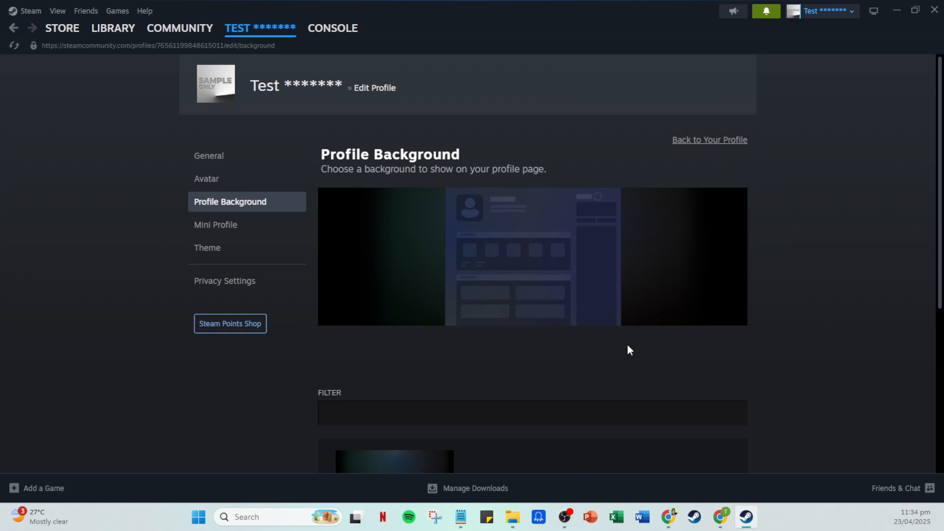
scroll("down", 3)
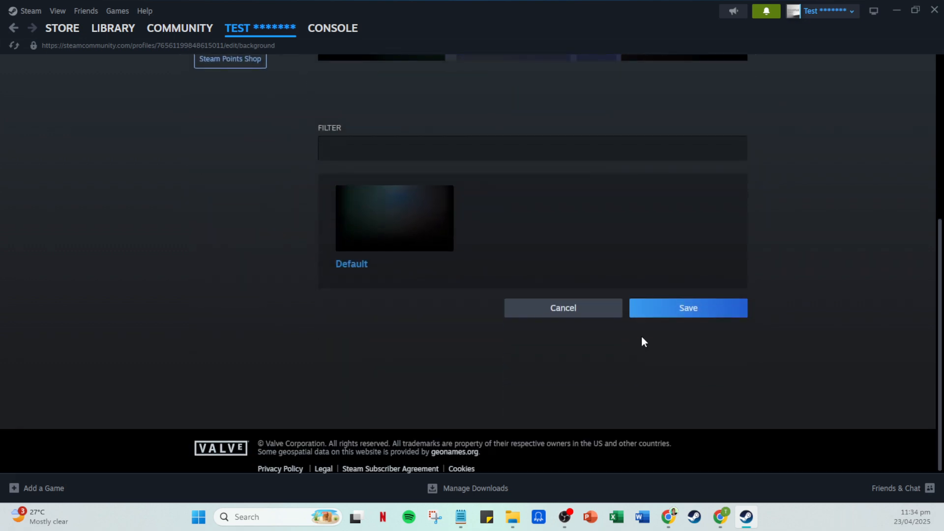
mouse_move(650, 317)
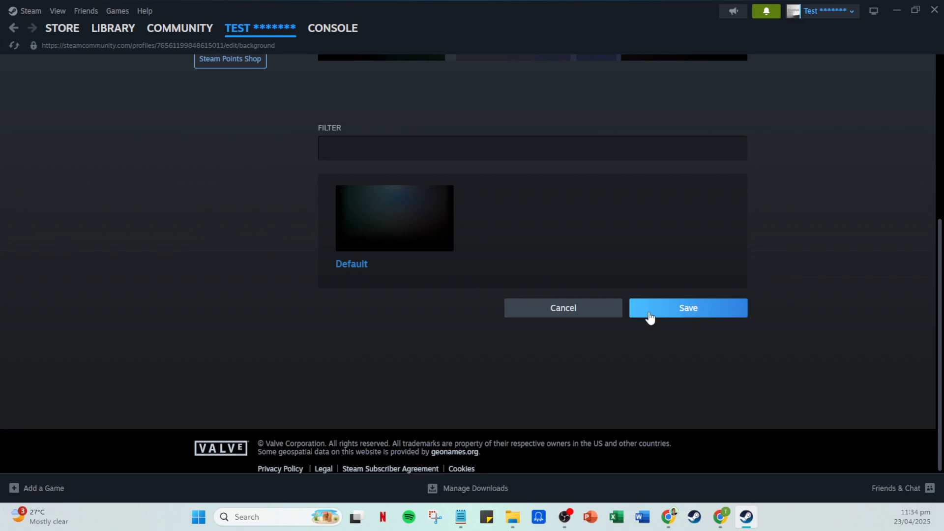
mouse_move(670, 319)
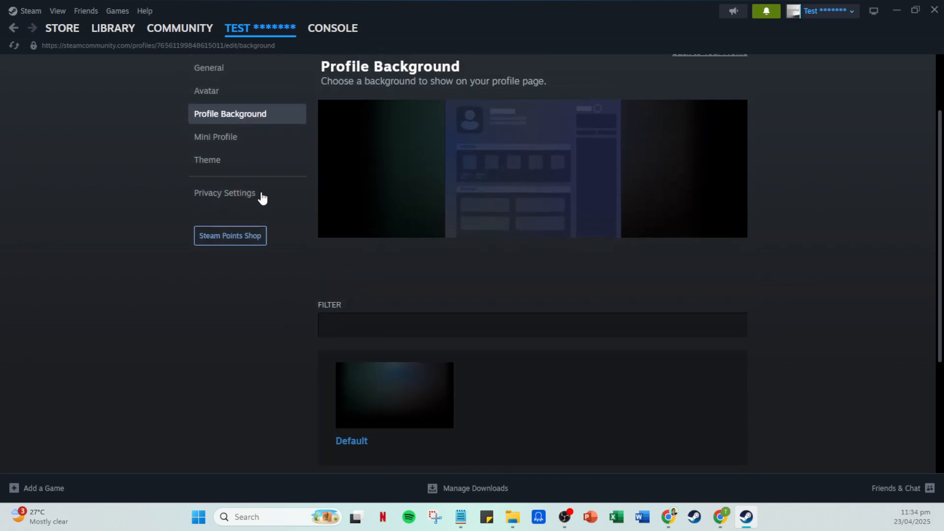
mouse_move(207, 159)
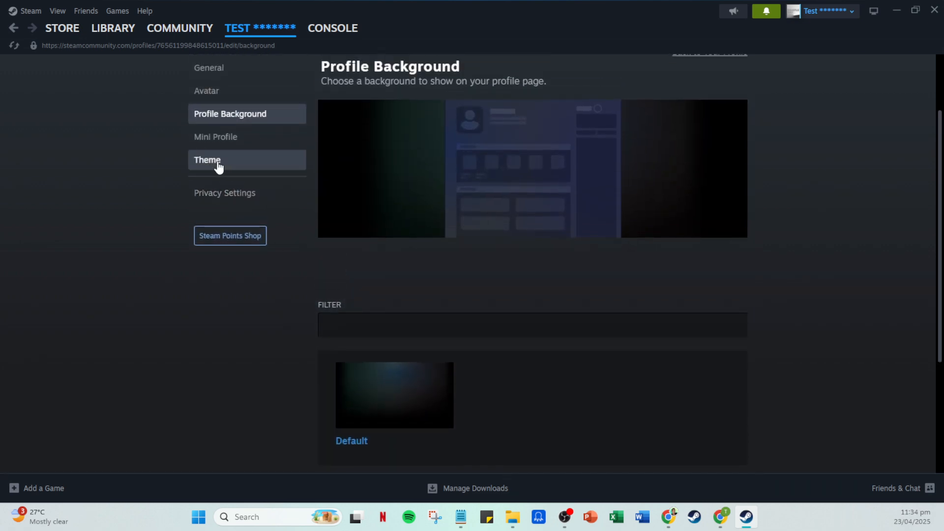
Keep Midnight selected among the six profile themes and save it
left_click(207, 160)
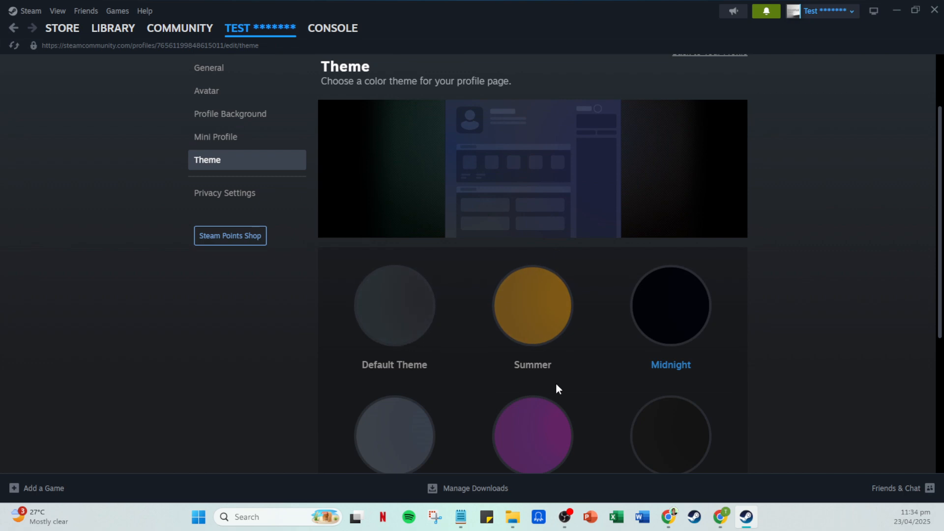
scroll("down", 3)
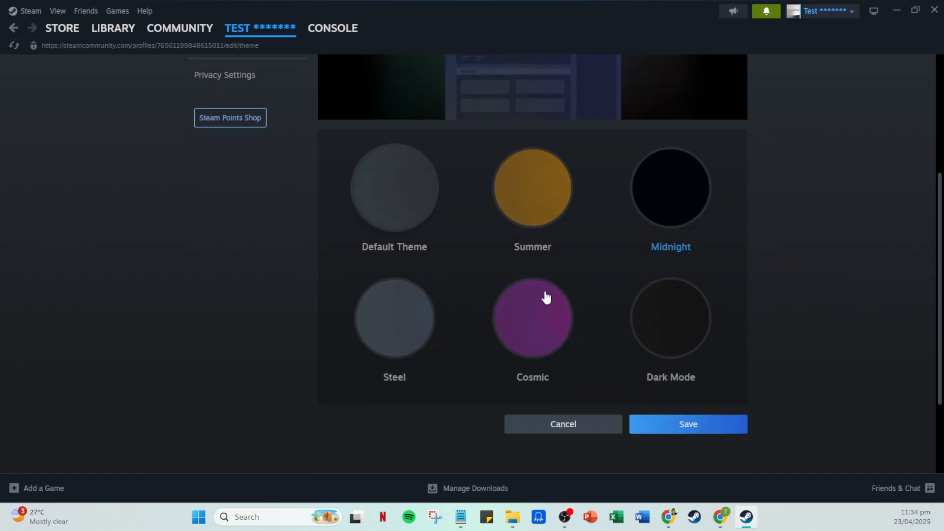
mouse_move(647, 379)
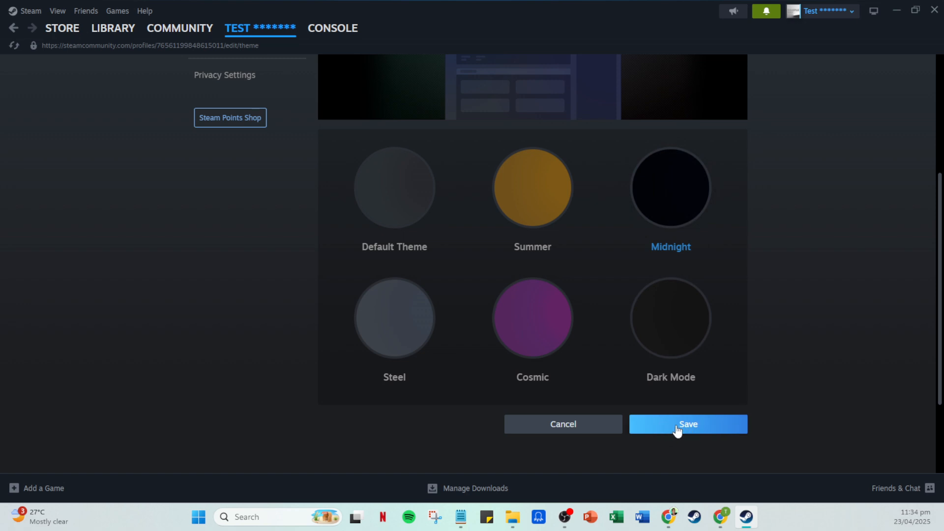
left_click(688, 424)
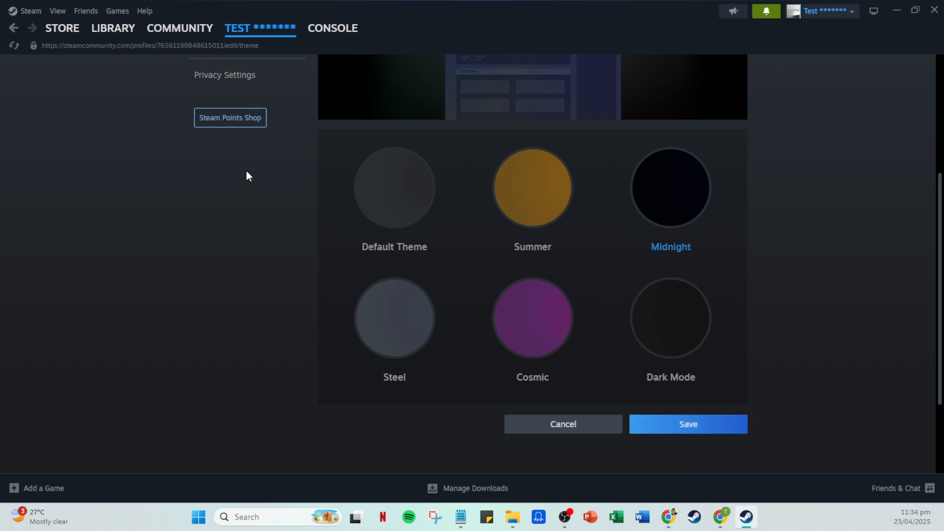
scroll("up", 3)
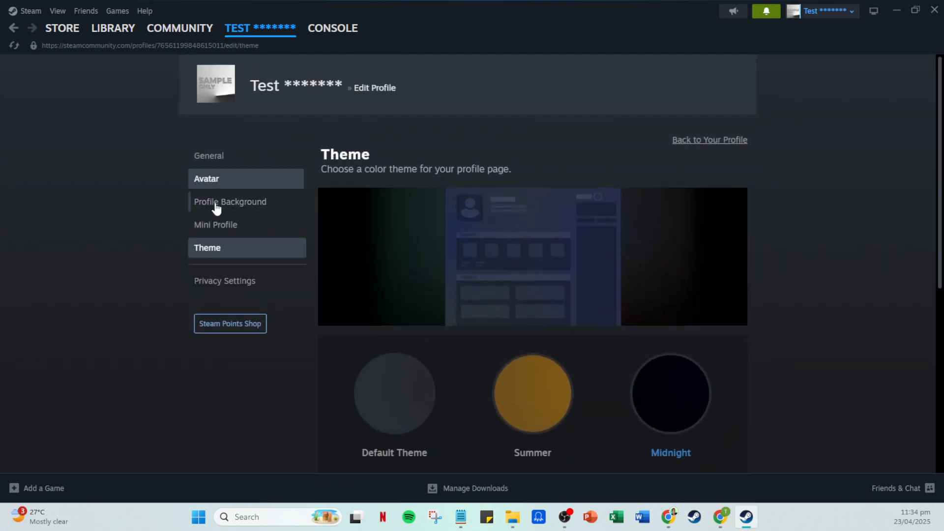
mouse_move(228, 280)
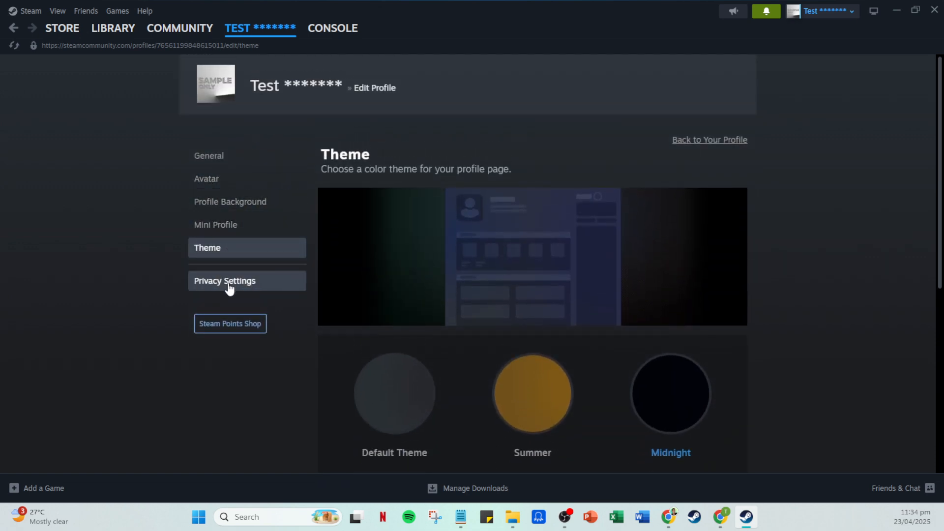
Review privacy: profile and friends list Public; game details, inventory, comments Friends Only
left_click(225, 281)
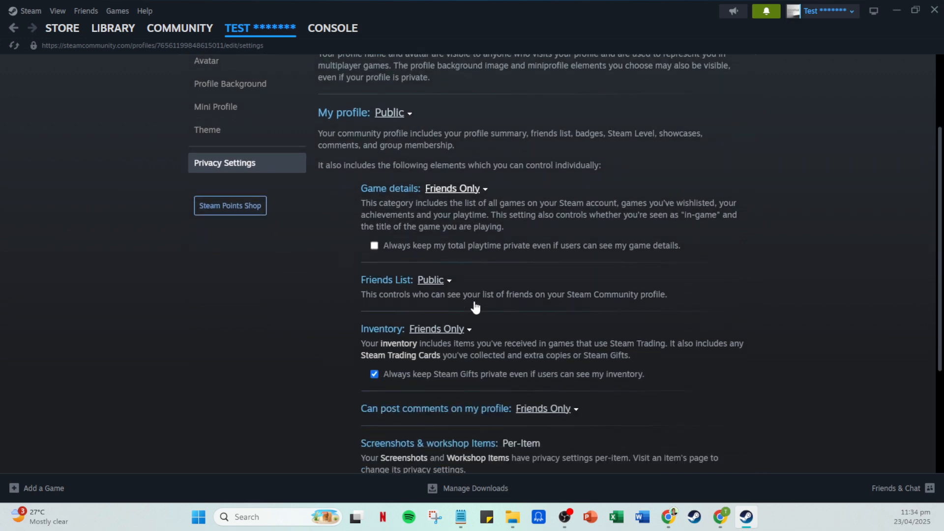
mouse_move(467, 266)
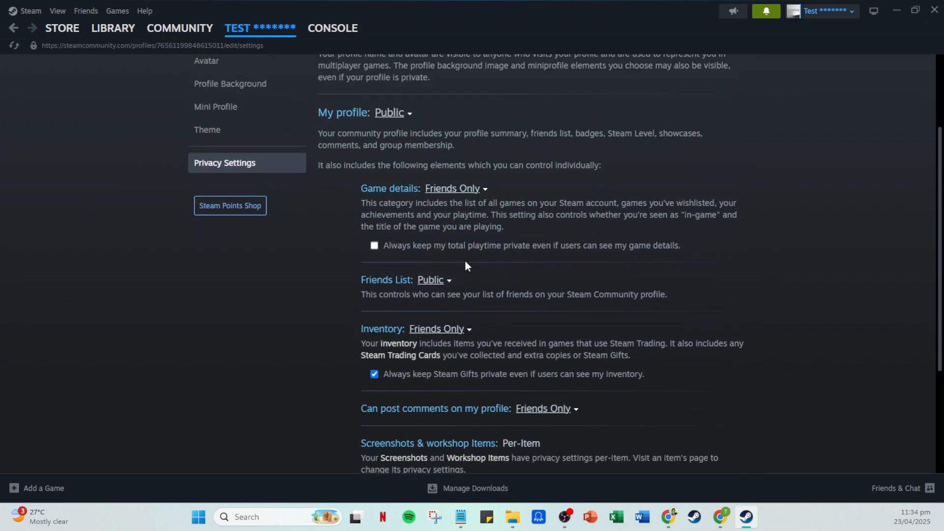
mouse_move(390, 113)
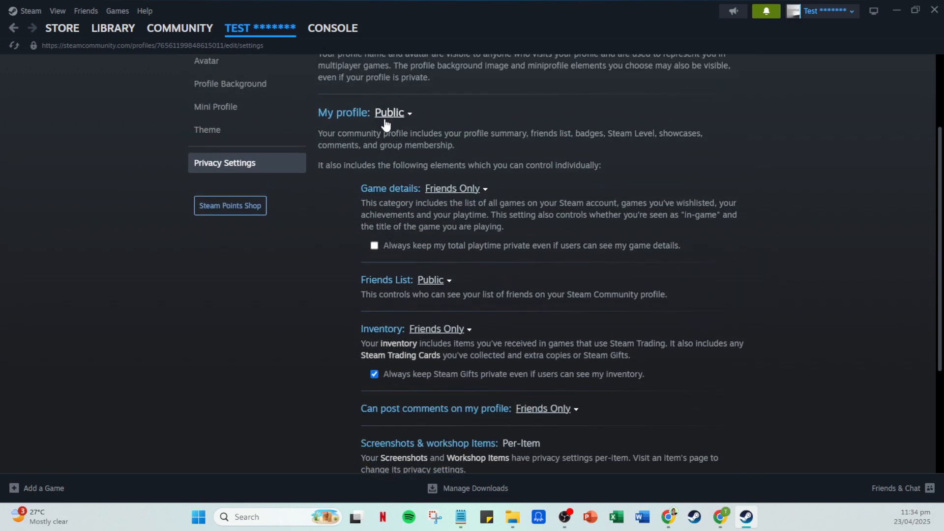
mouse_move(439, 279)
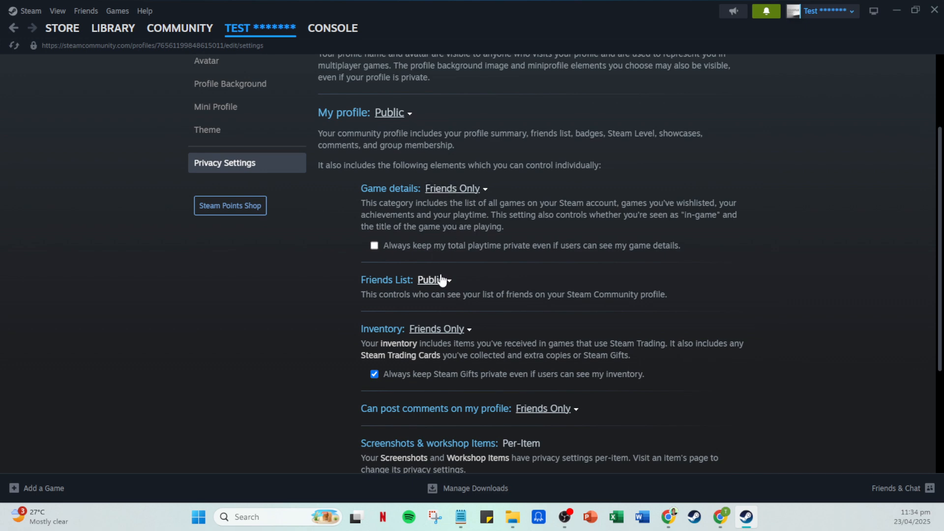
scroll("down", 3)
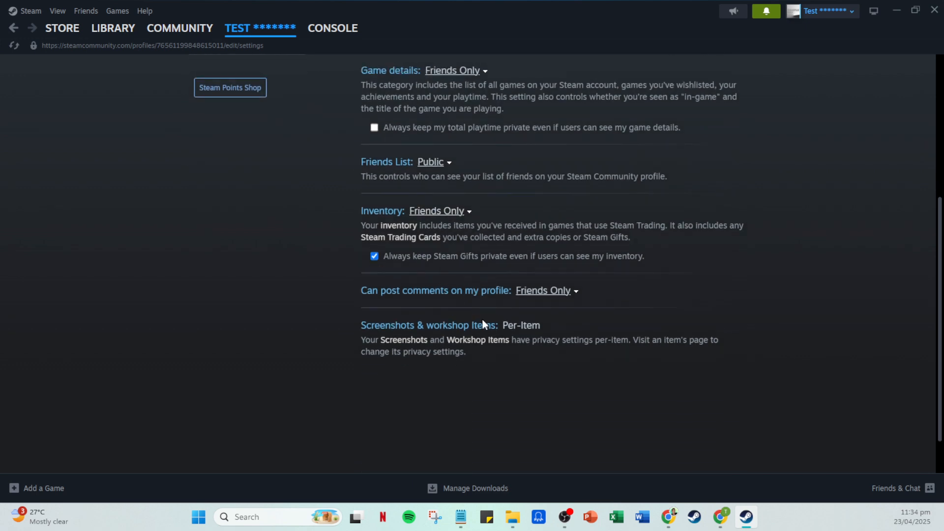
mouse_move(565, 308)
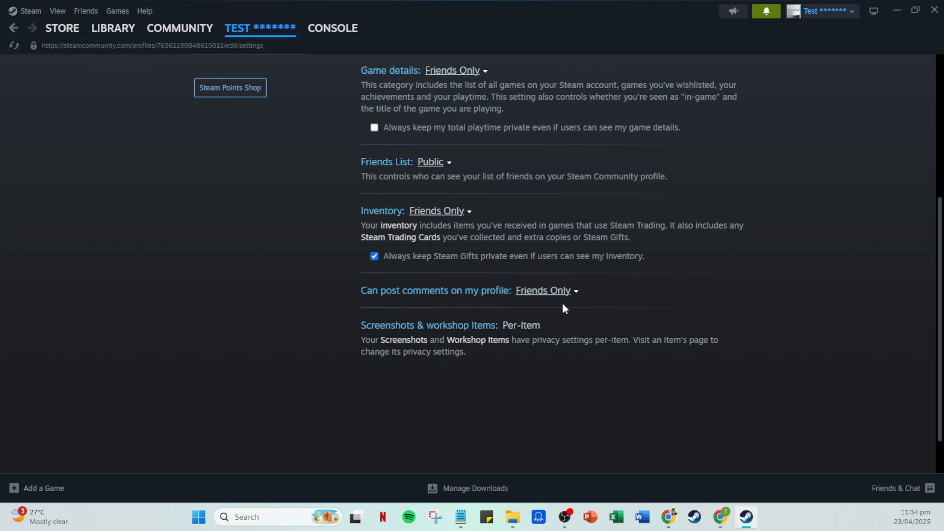
scroll("down", 3)
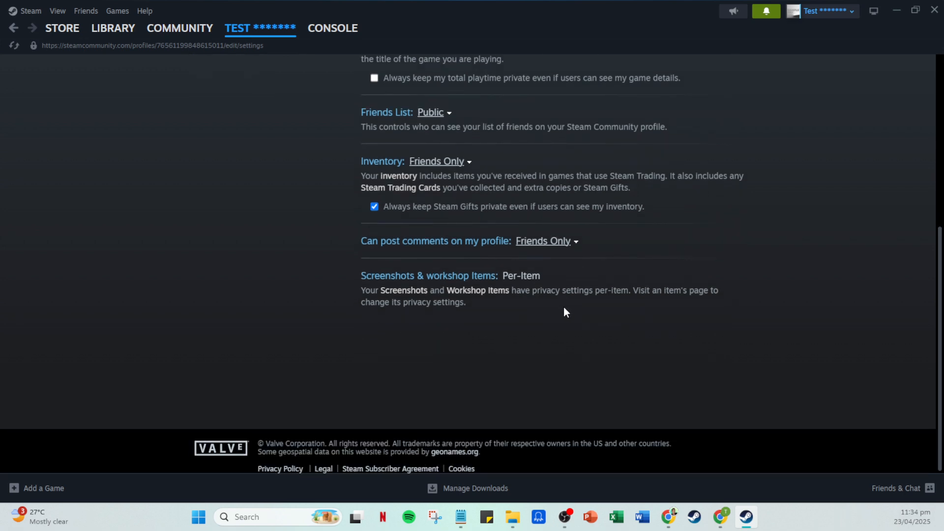
mouse_move(558, 292)
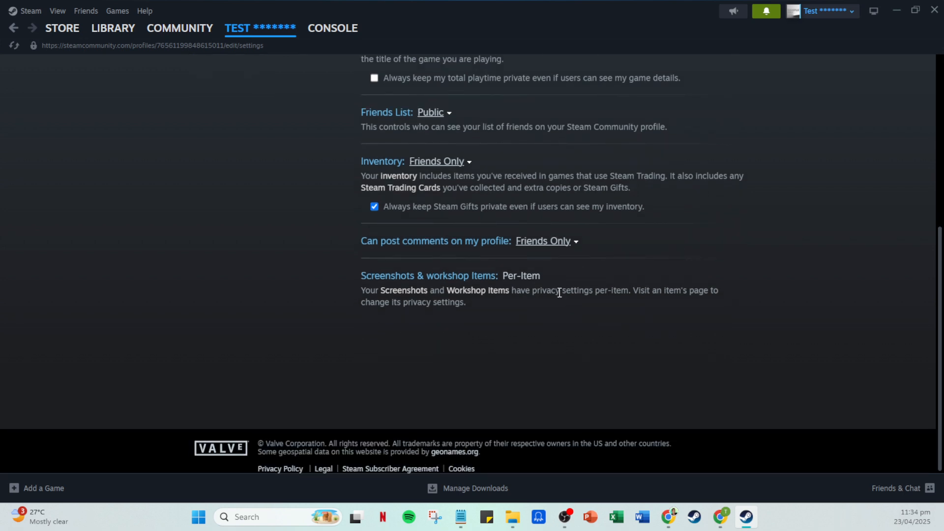
scroll("up", 3)
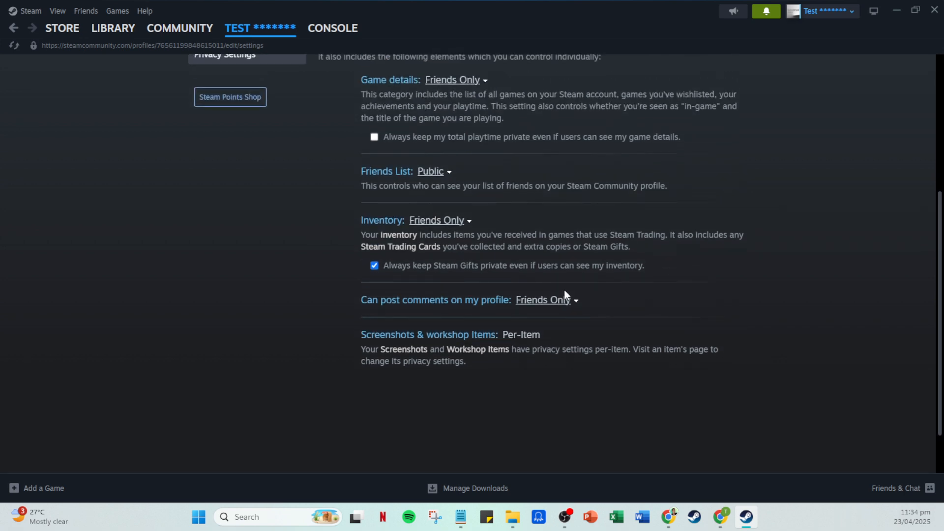